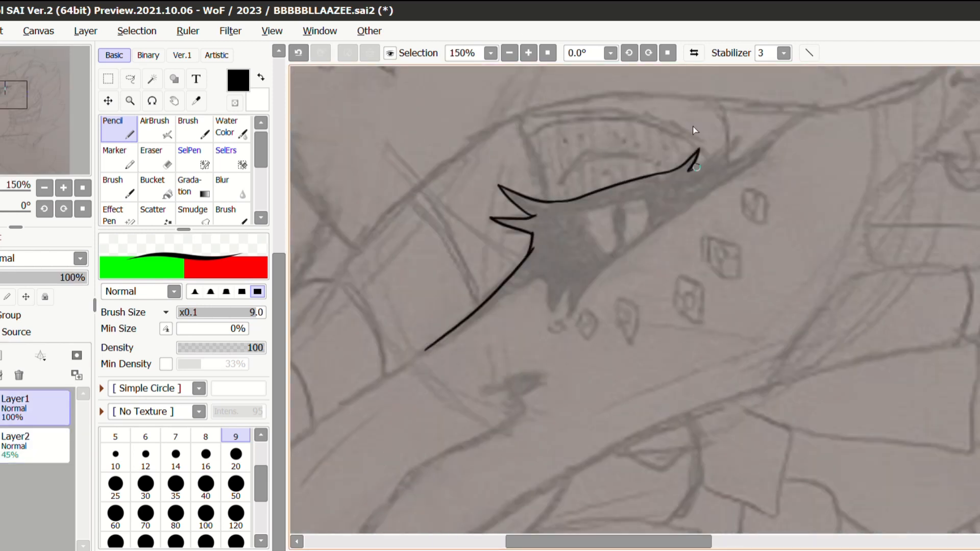
- Trace the head sketch on Layer1 with a size-9 Pencil: eye, snout, teeth, horns, pierced ear
{"action": "left_click", "coordinate": [509, 52]}
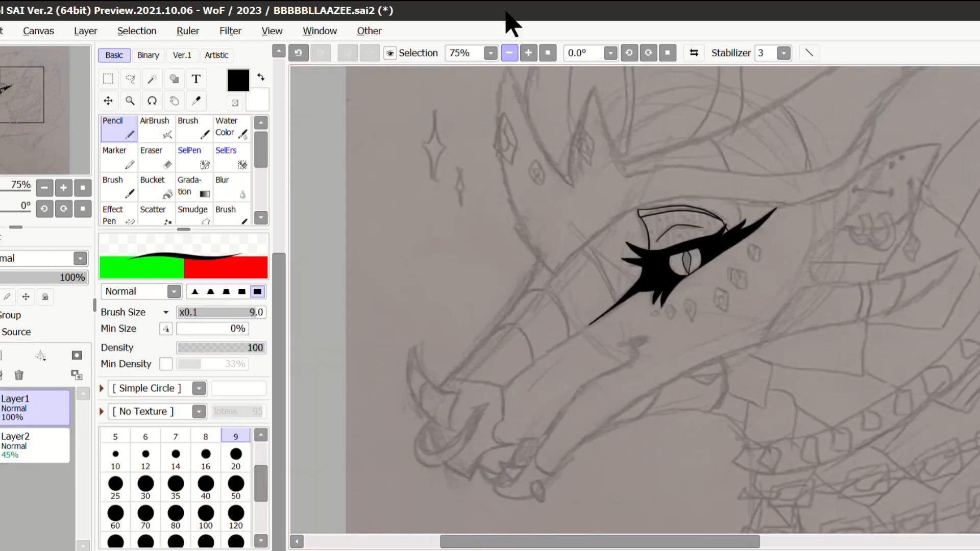
{"action": "left_click", "coordinate": [528, 52]}
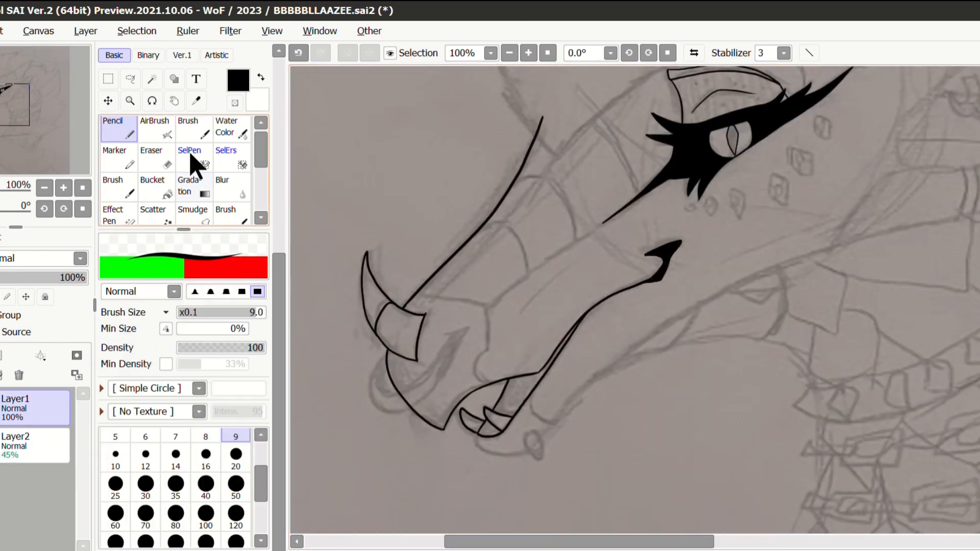
{"action": "left_click", "coordinate": [528, 53]}
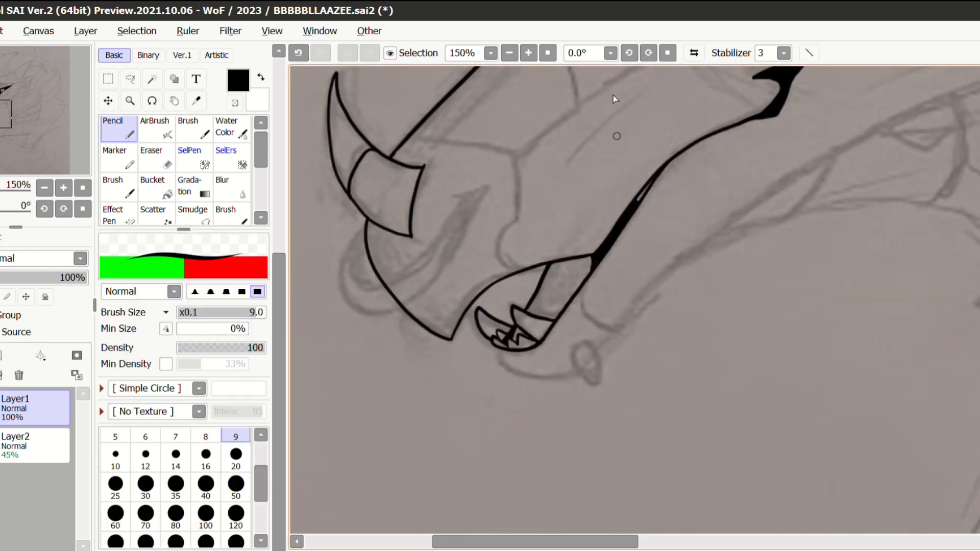
{"action": "left_click", "coordinate": [152, 185]}
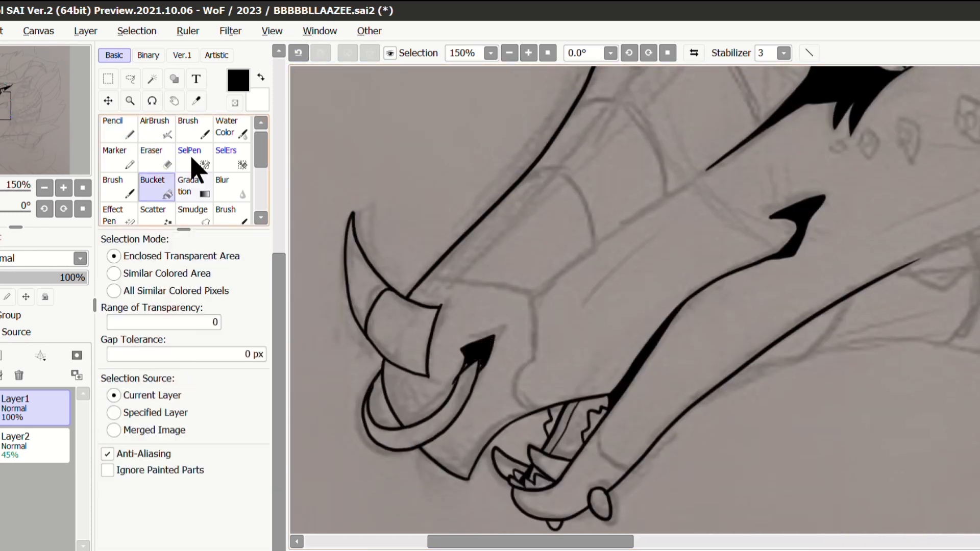
{"action": "left_click", "coordinate": [112, 125]}
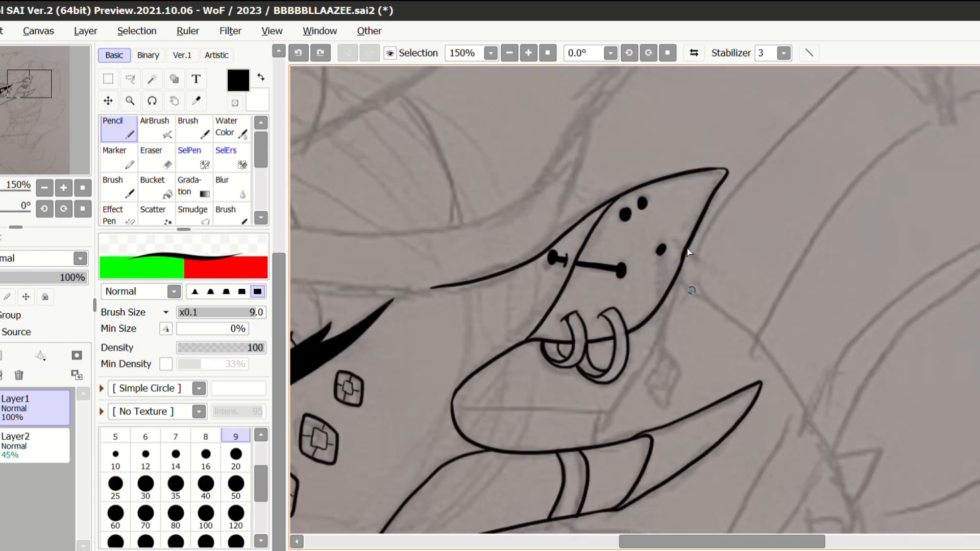
{"action": "left_click", "coordinate": [509, 53]}
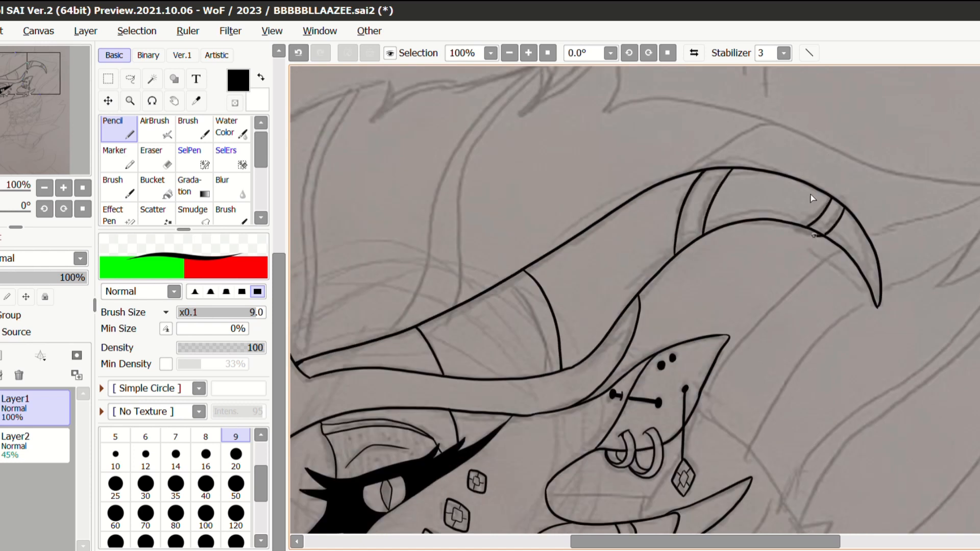
{"action": "left_click", "coordinate": [509, 53]}
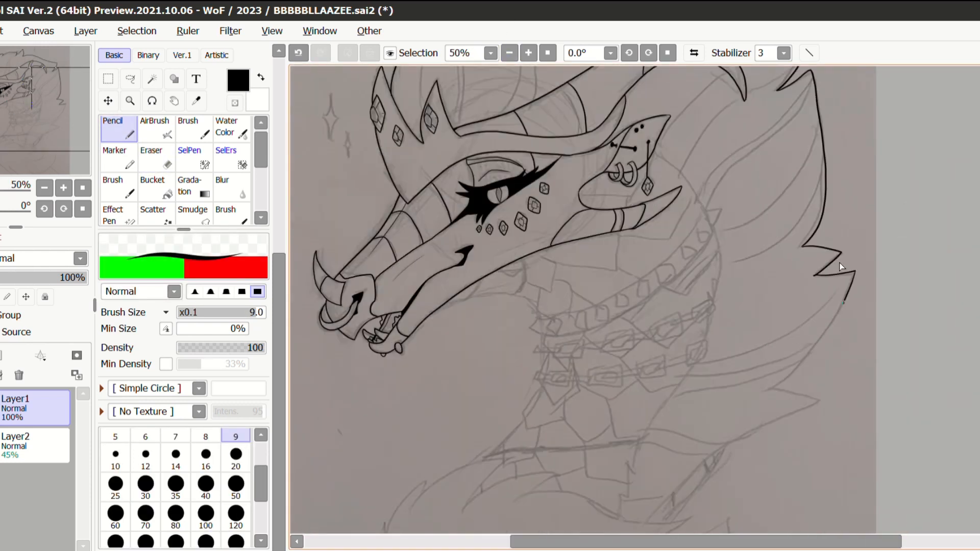
{"action": "left_click", "coordinate": [151, 154]}
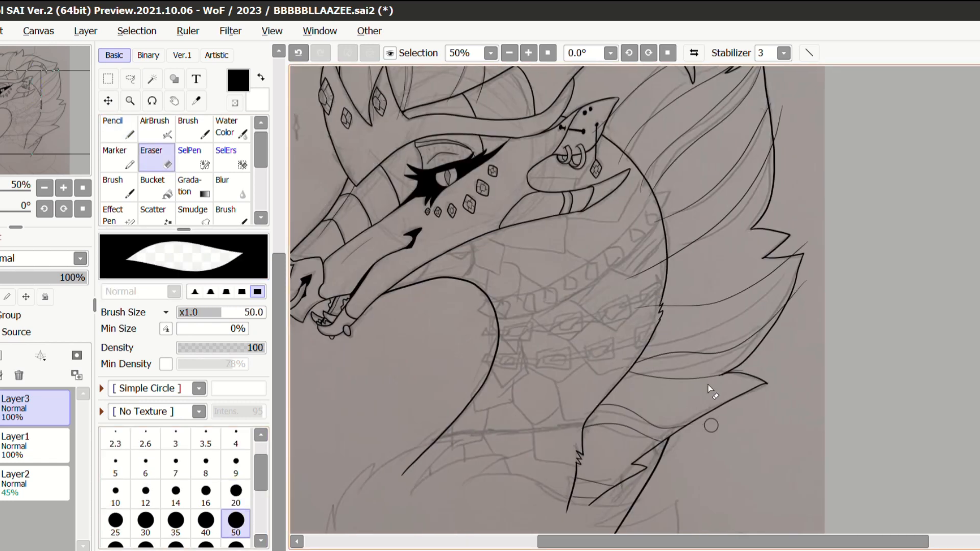
- Ink the neck and mane outlines on a new layer with the Pencil
{"action": "left_click", "coordinate": [112, 125]}
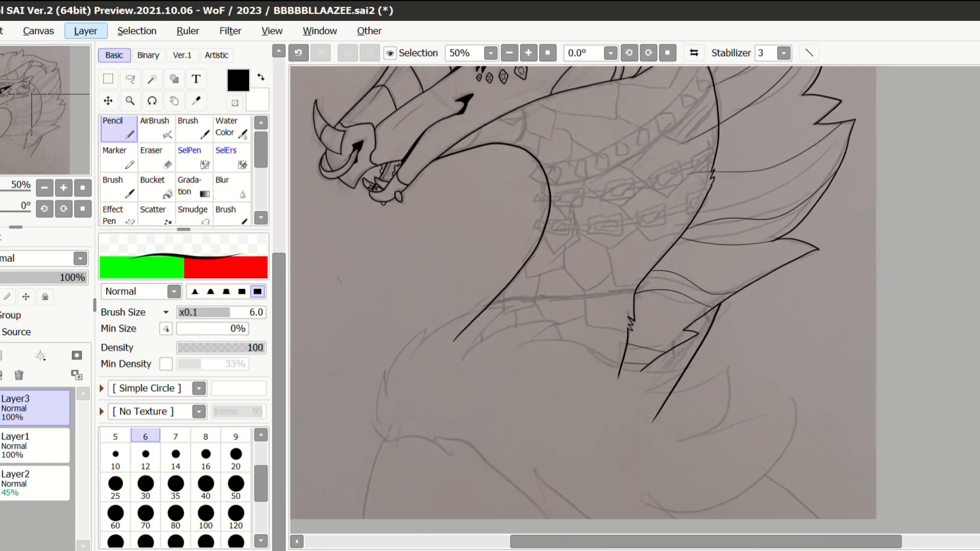
{"action": "left_click", "coordinate": [151, 155]}
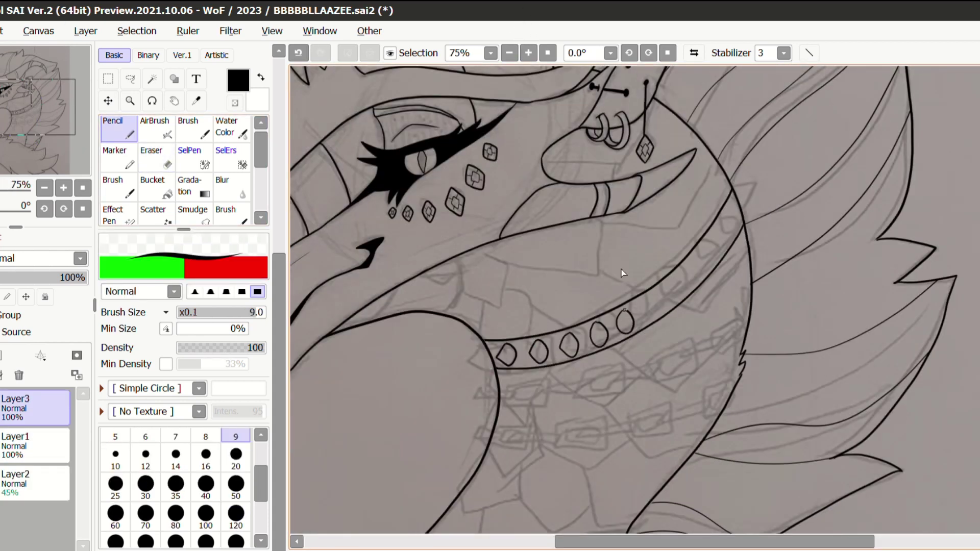
{"action": "left_click", "coordinate": [527, 52]}
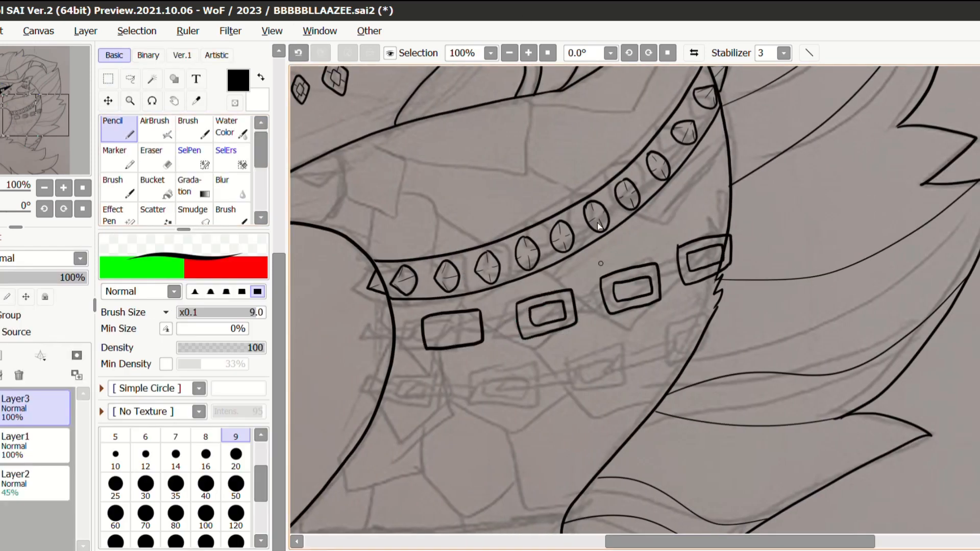
{"action": "left_click", "coordinate": [154, 156]}
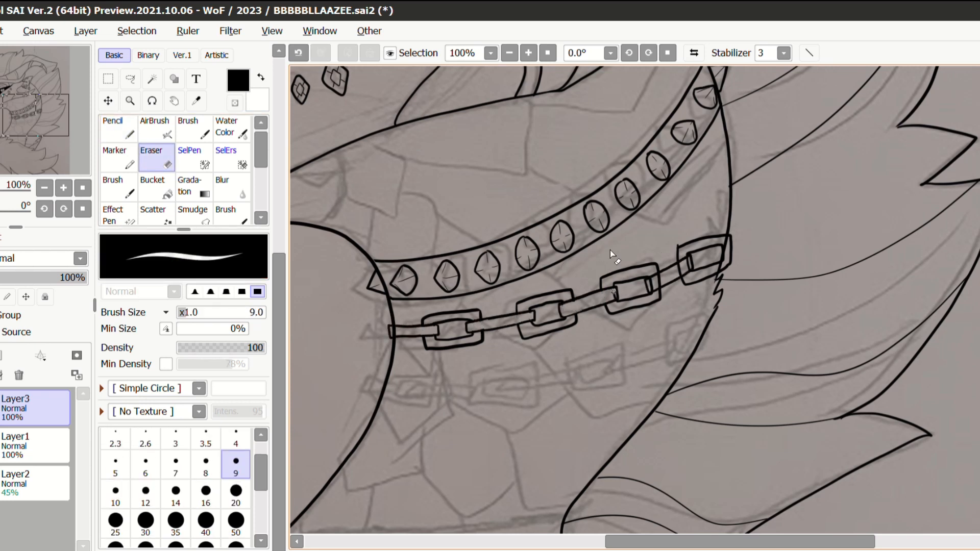
- Draw the studded collar, two chains and neck scales, then fill grey flats and blue background
{"action": "left_click", "coordinate": [111, 125]}
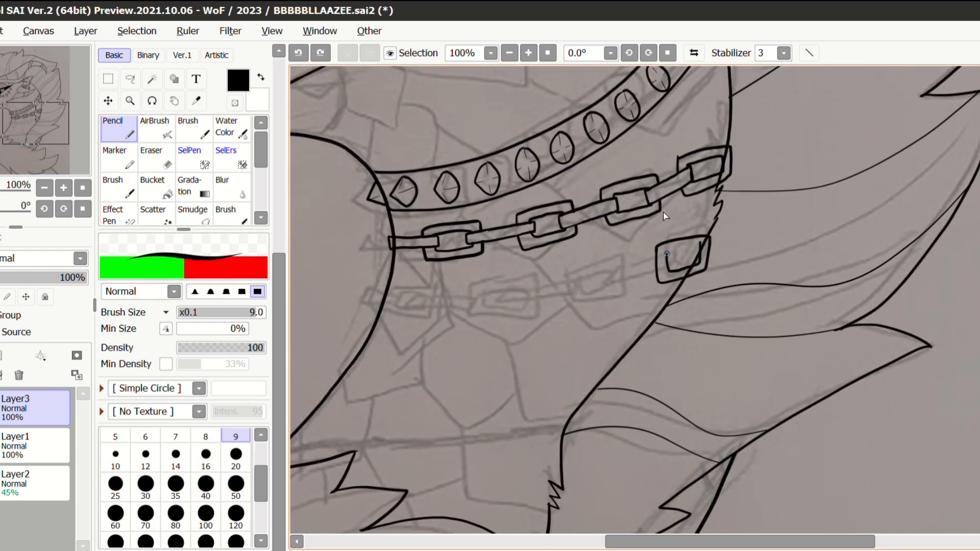
{"action": "left_click", "coordinate": [150, 155]}
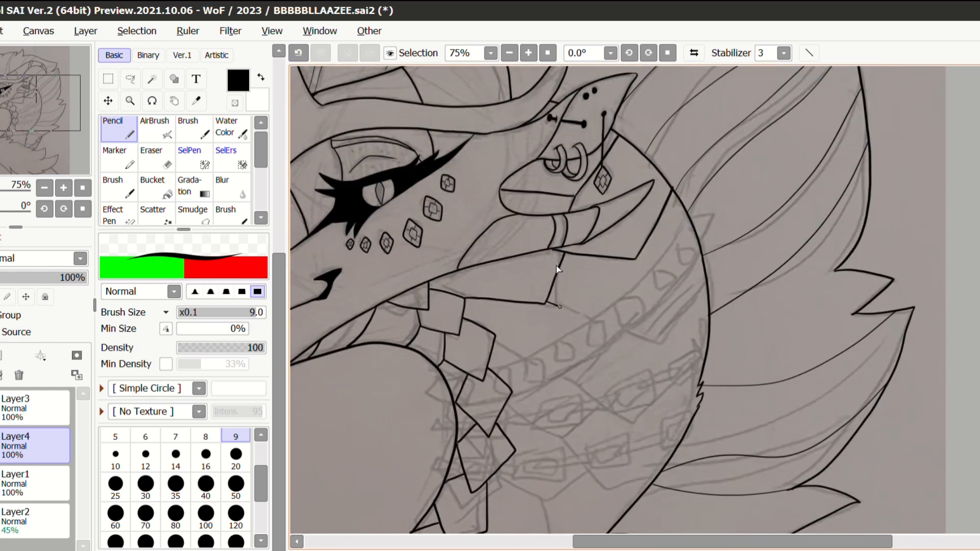
{"action": "scroll", "scroll_direction": "down", "scroll_amount": 3}
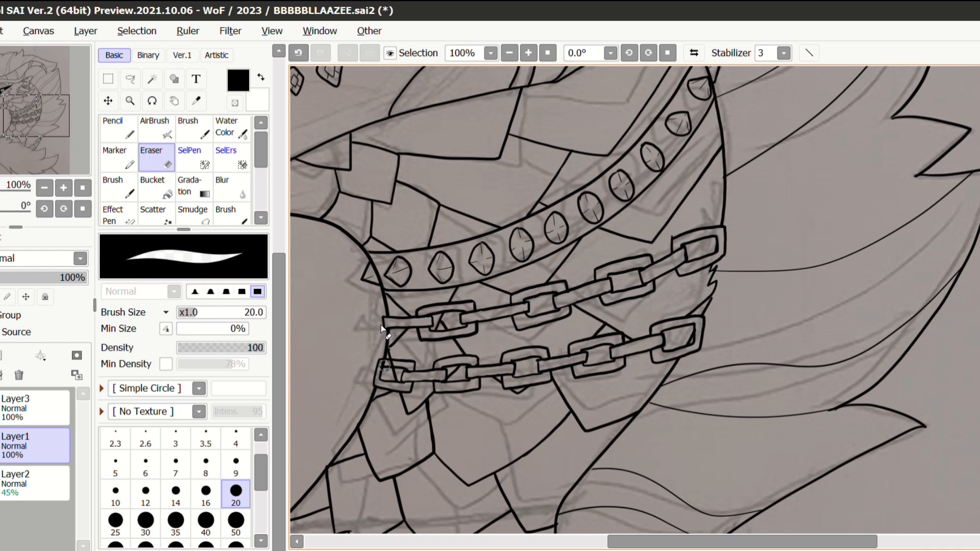
{"action": "left_click", "coordinate": [151, 79]}
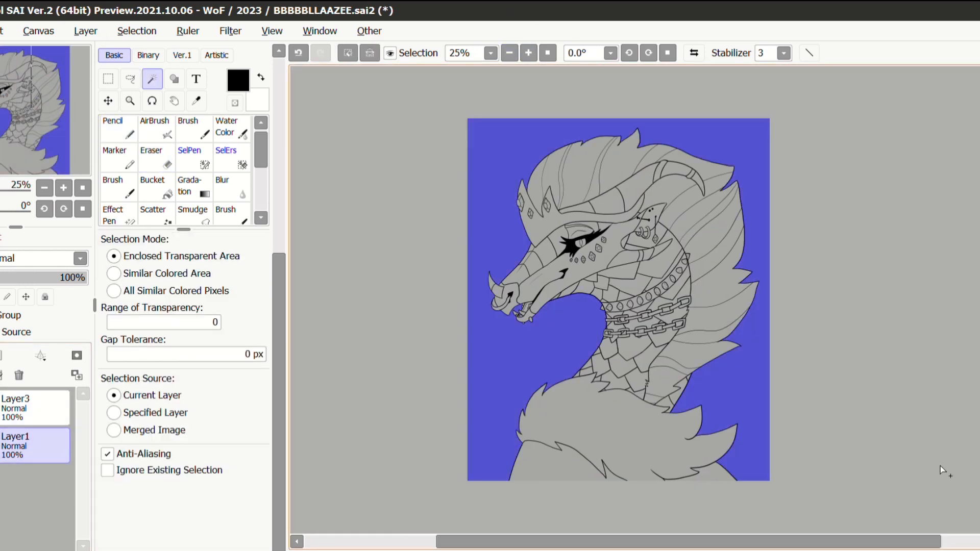
- Bucket-fill a pale yellow mane, tan scales, grey horns and a pink ear on a new layer
{"action": "left_click", "coordinate": [190, 150]}
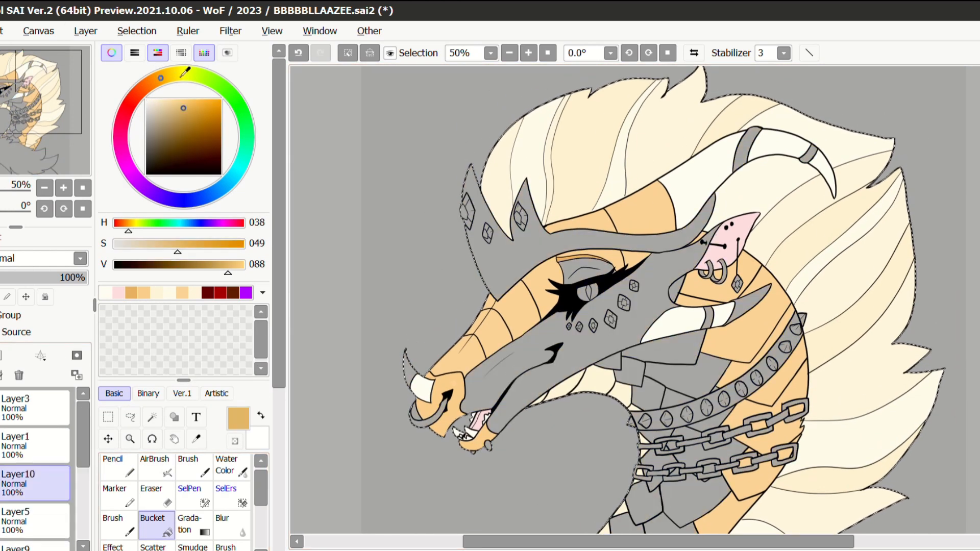
- Fill the crown, collar, chains and horn bands gold with orange-red streaks, and the gems light blue
{"action": "left_click", "coordinate": [527, 53]}
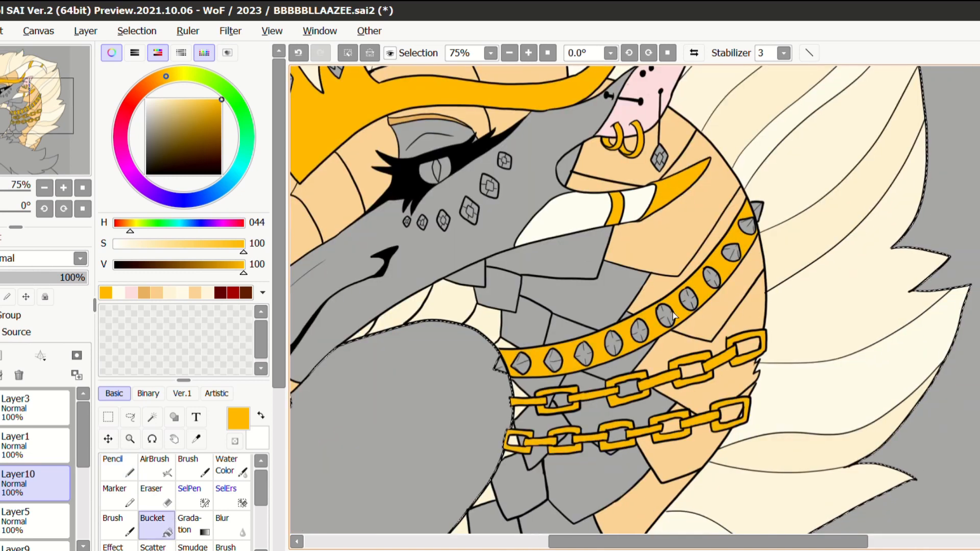
{"action": "left_click", "coordinate": [529, 53]}
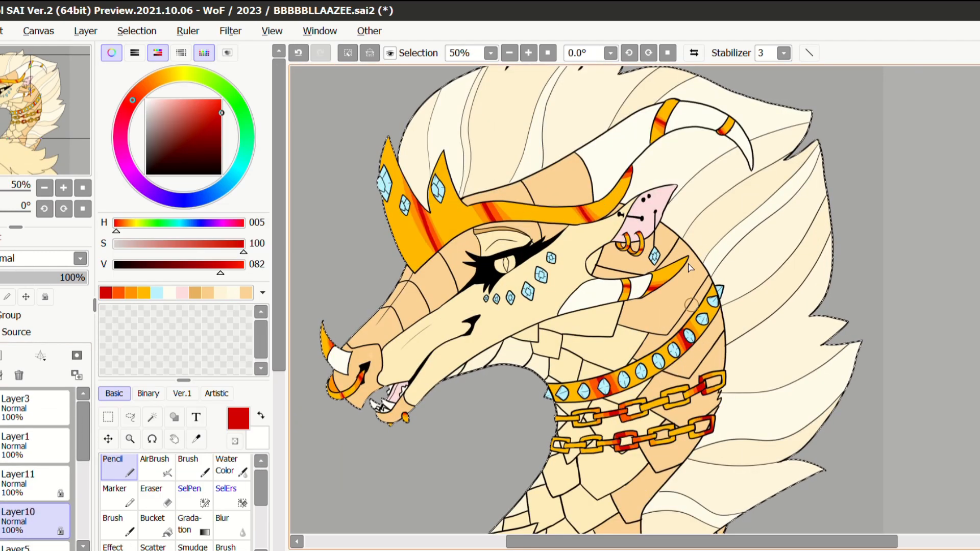
{"action": "left_click", "coordinate": [178, 73]}
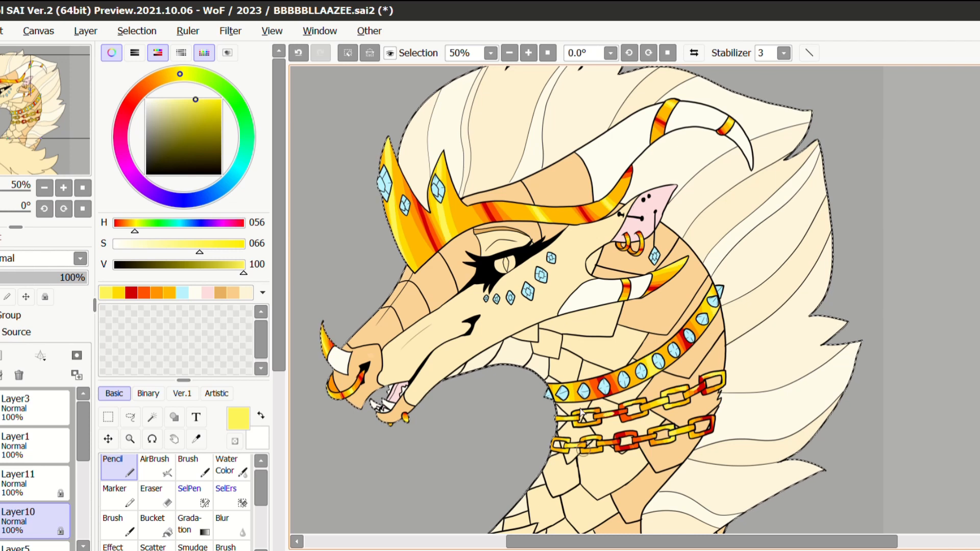
{"action": "left_click", "coordinate": [222, 193]}
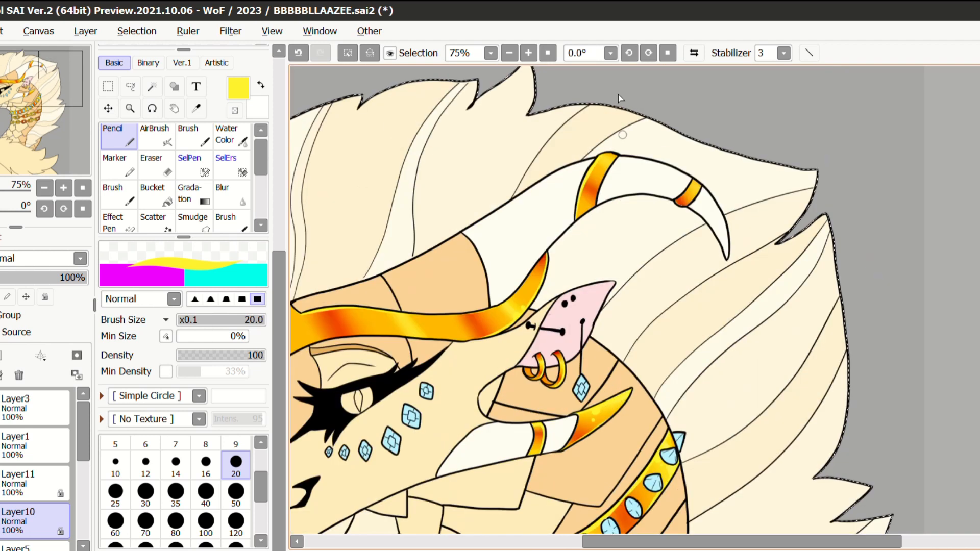
- Add a blue-filled Multiply layer at 62% and erase snout highlights with a size-120 soft Eraser
{"action": "scroll", "scroll_direction": "down", "scroll_amount": 3}
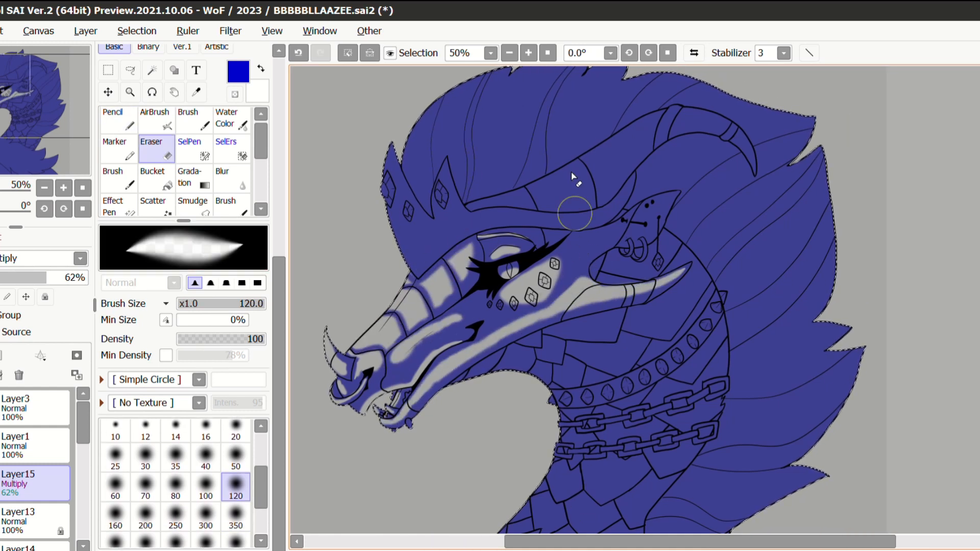
- Erase highlights across the mane, neck scales and chest fur, then soften the edges with Blur
{"action": "left_click", "coordinate": [236, 518]}
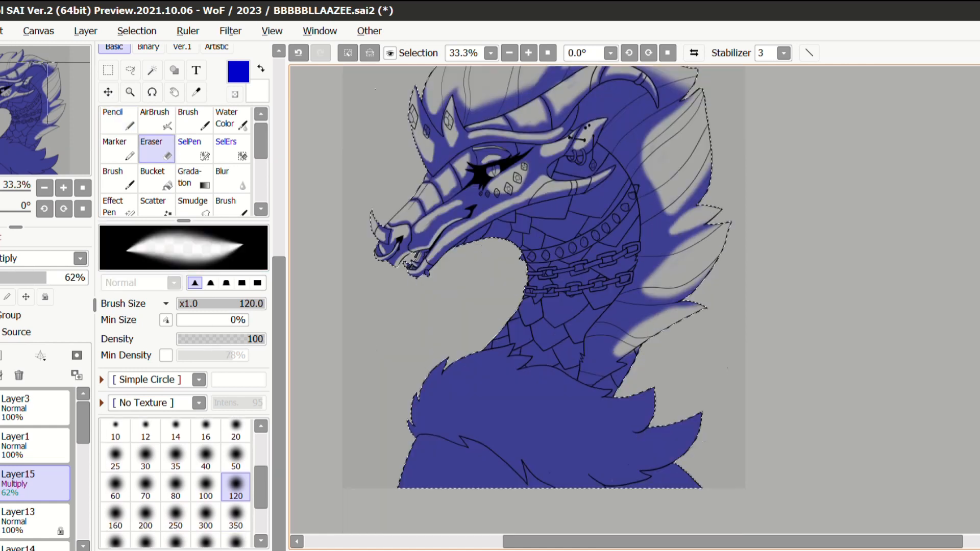
{"action": "left_click", "coordinate": [236, 513]}
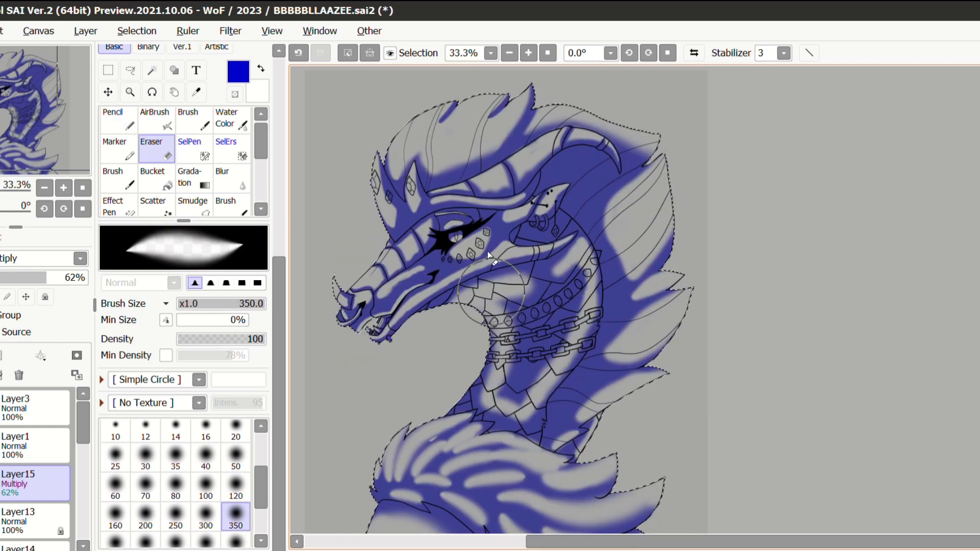
{"action": "left_click", "coordinate": [224, 177]}
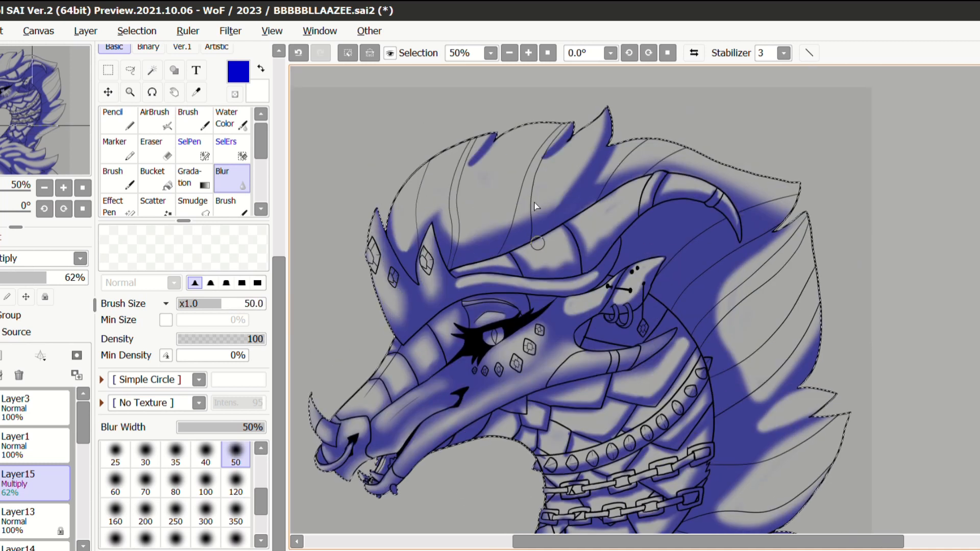
{"action": "scroll", "scroll_direction": "down", "scroll_amount": 3}
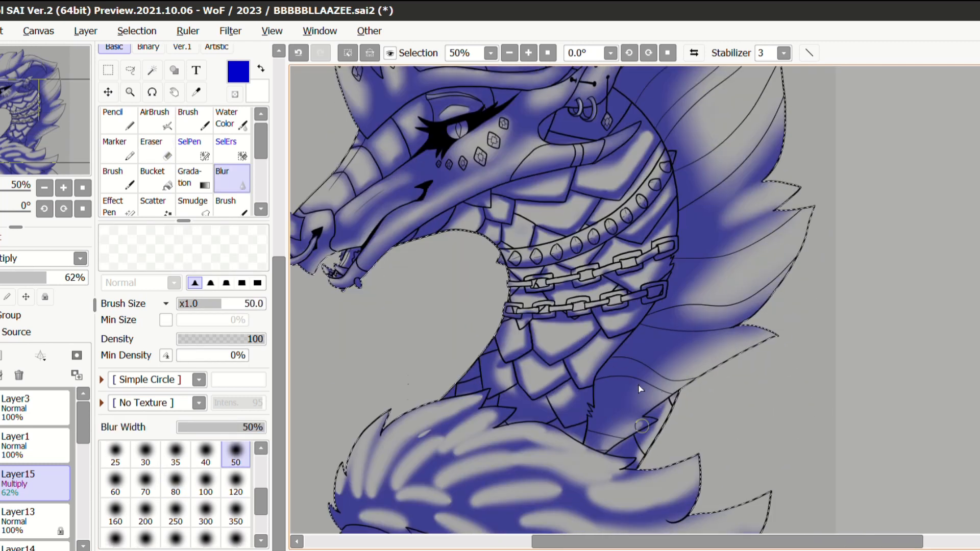
{"action": "left_click", "coordinate": [175, 481]}
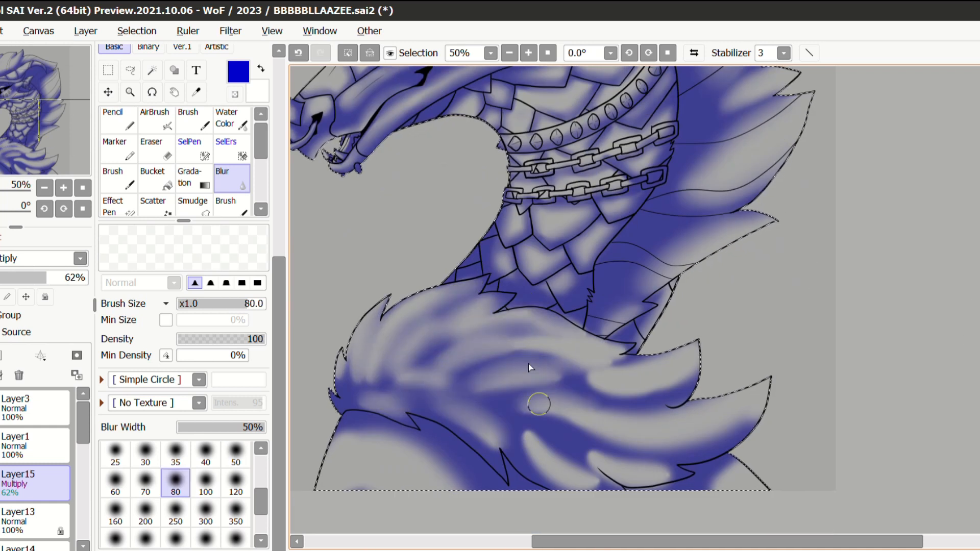
{"action": "left_click", "coordinate": [151, 147]}
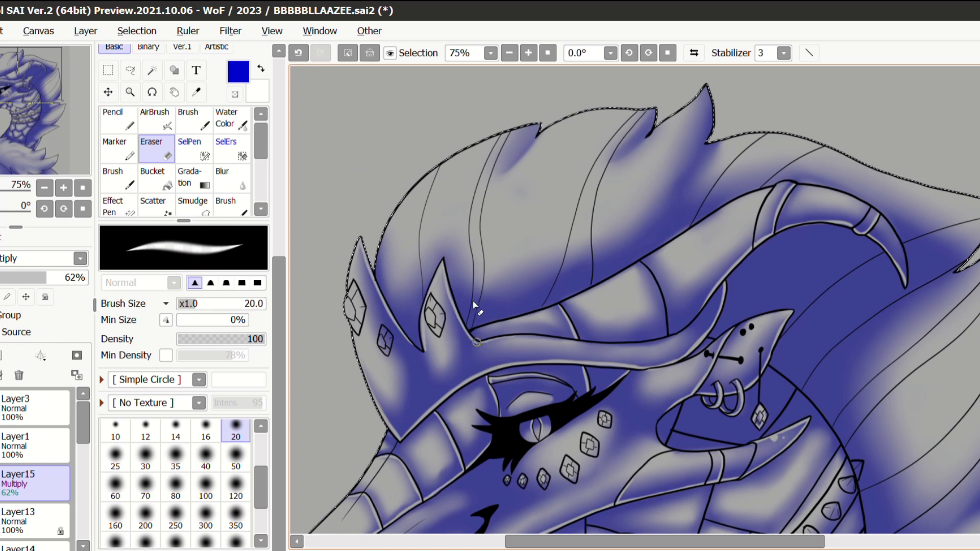
{"action": "scroll", "scroll_direction": "down", "scroll_amount": 3}
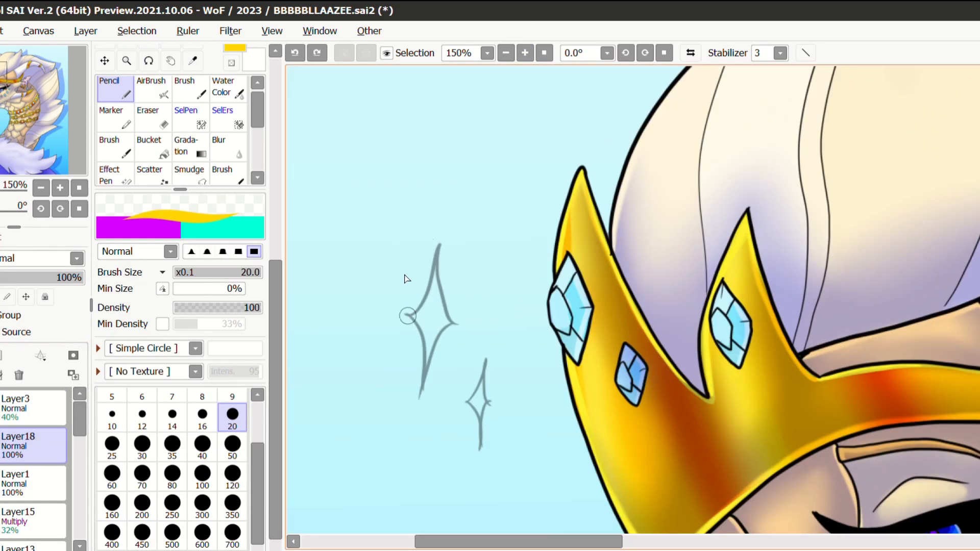
- Fill the sparkles gold, paint a blue iris, and add a Shine layer plus blue backdrop shapes
{"action": "left_click", "coordinate": [147, 118]}
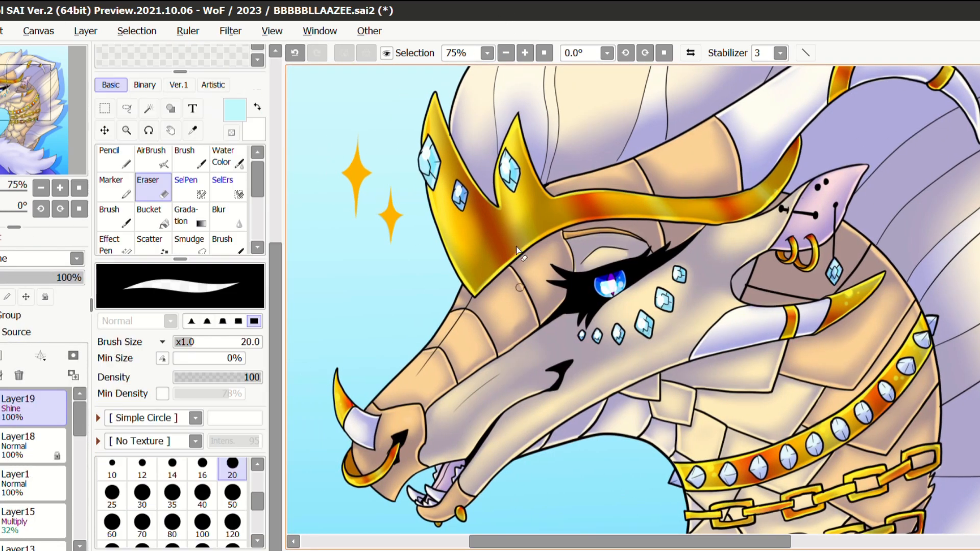
{"action": "left_click", "coordinate": [525, 52]}
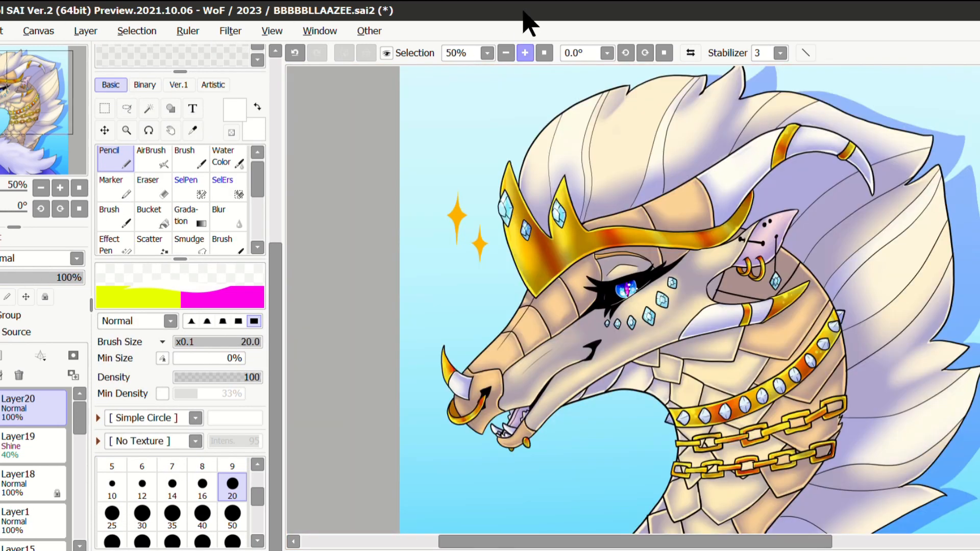